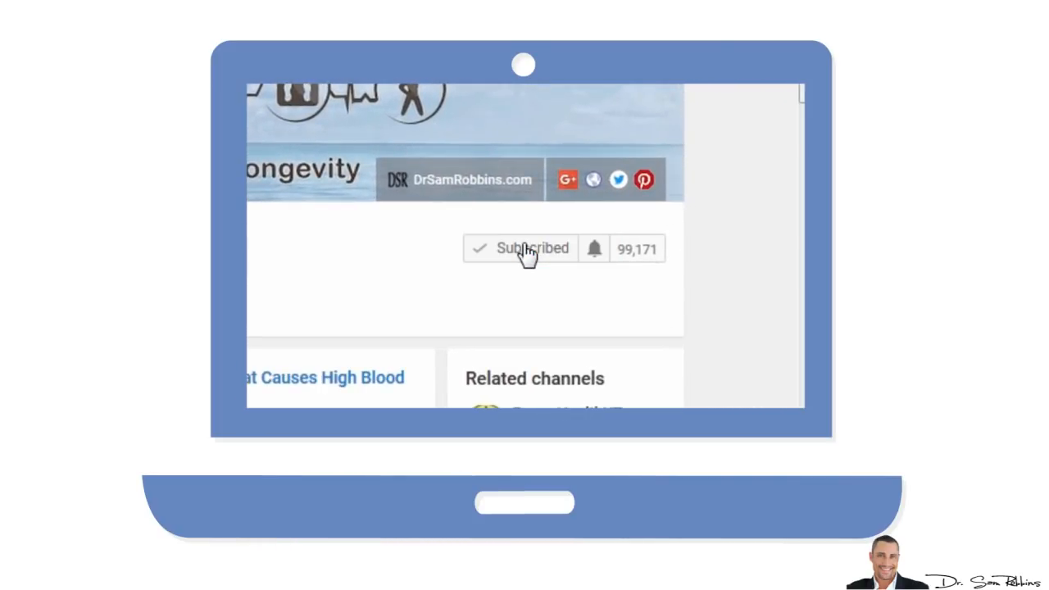
- Open the bell settings for Dr Sam Robbins and tick 'Send me all notifications for this channel'
{"action": "left_click", "coordinate": [594, 248]}
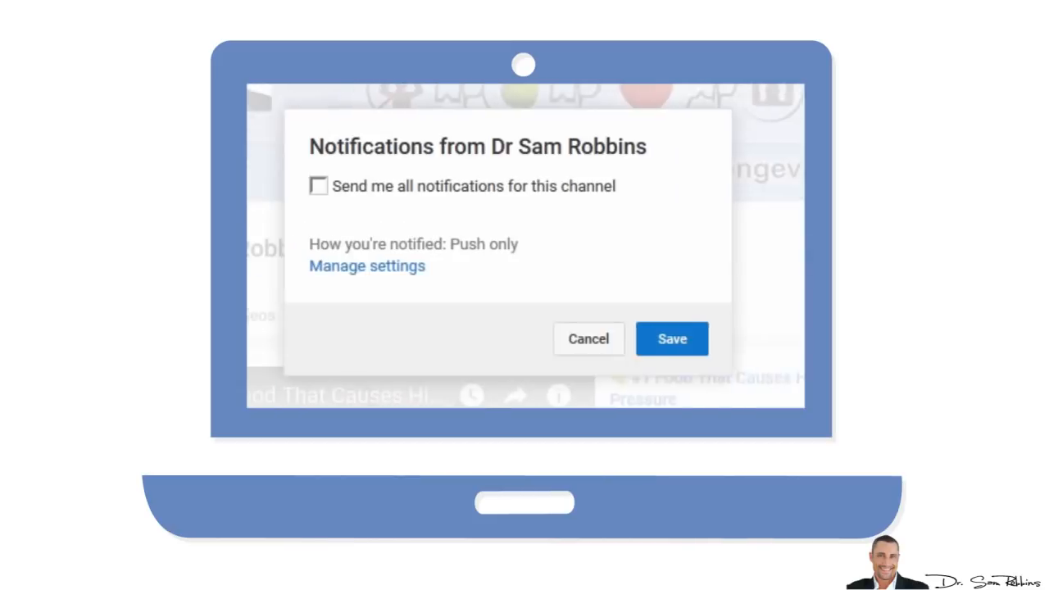
{"action": "left_click", "coordinate": [318, 186]}
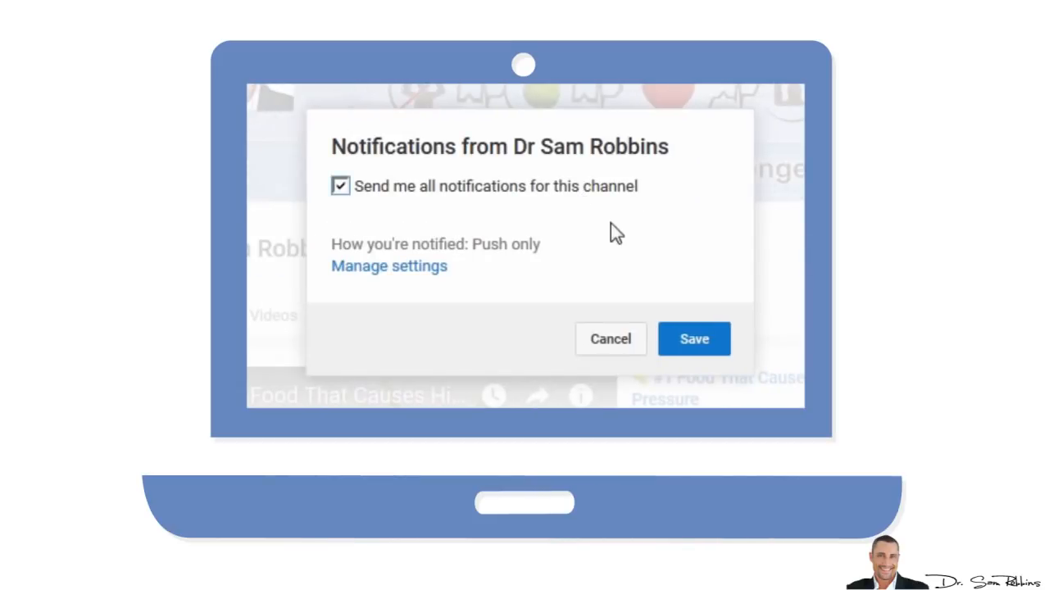